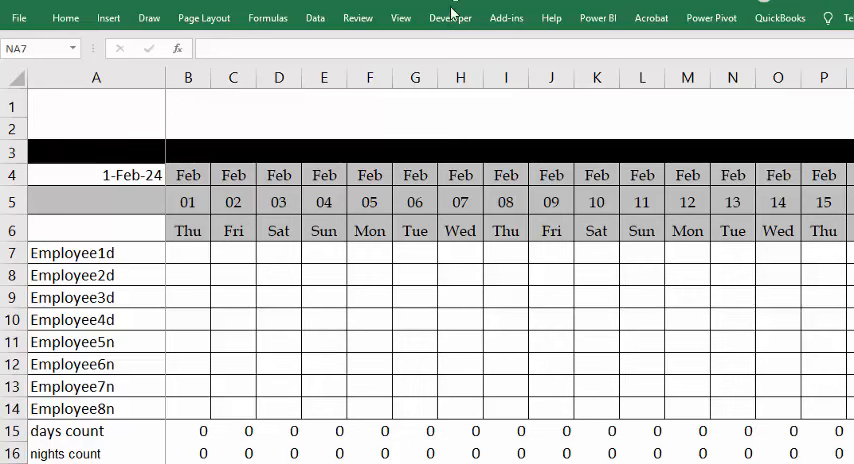
Step: Run the Onoff macro from the Developer Macros list to fill the weekend OFF days
left_click(448, 16)
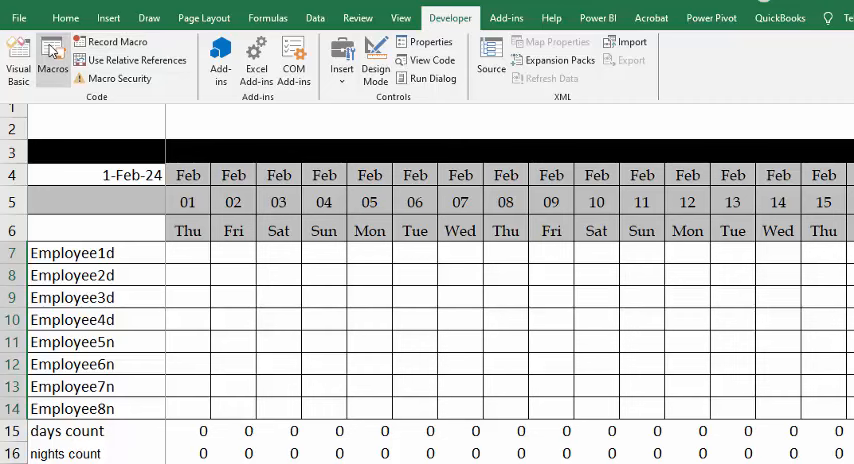
left_click(52, 60)
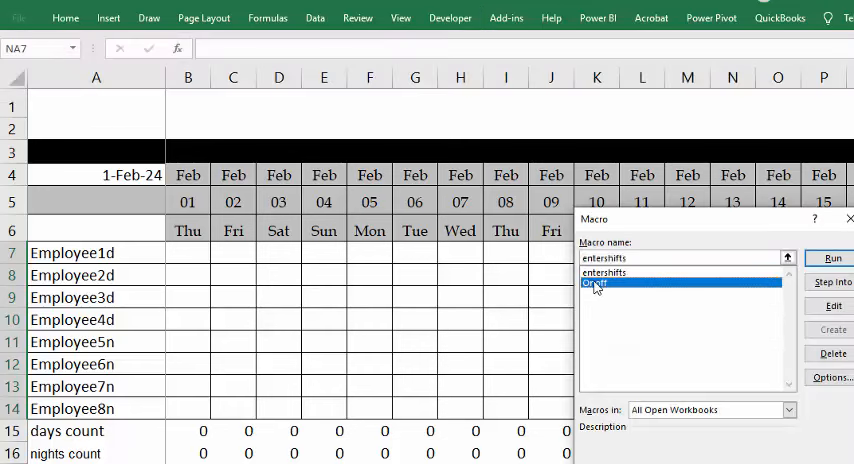
left_click(596, 284)
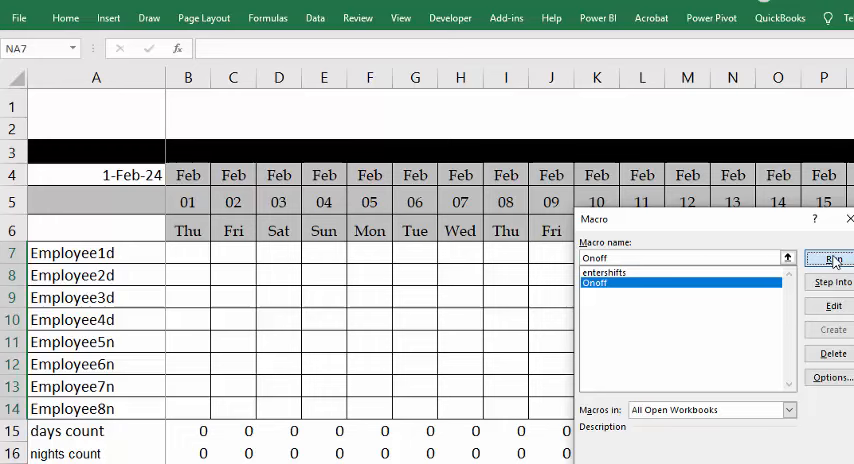
left_click(832, 260)
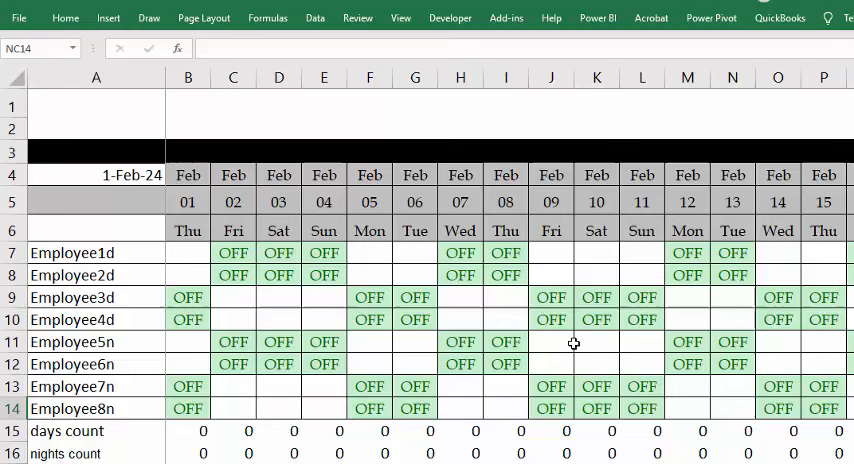
mouse_move(282, 102)
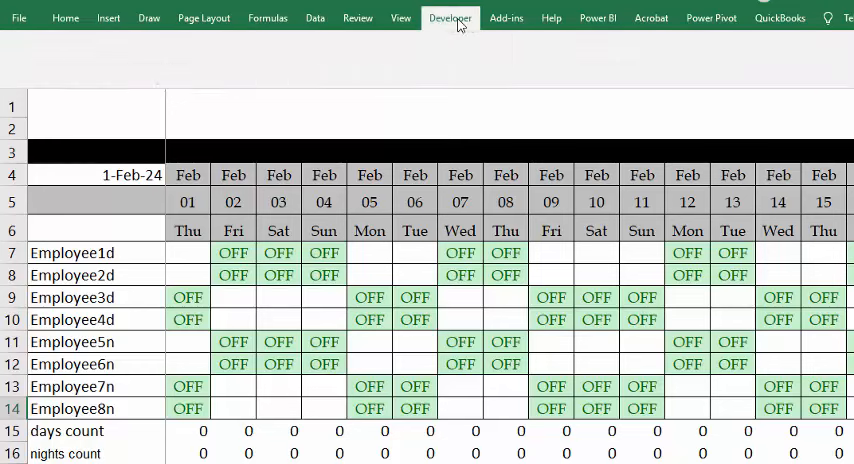
Step: Run the entershifts macro to fill the remaining days with D and N shifts
left_click(448, 18)
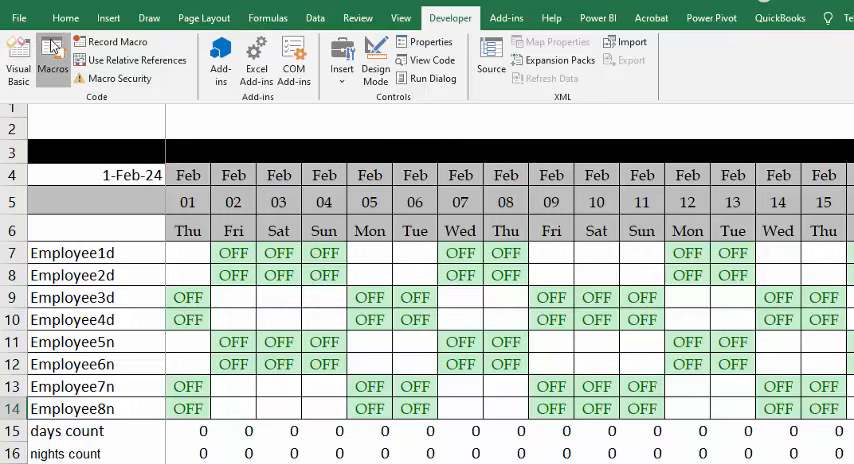
left_click(52, 62)
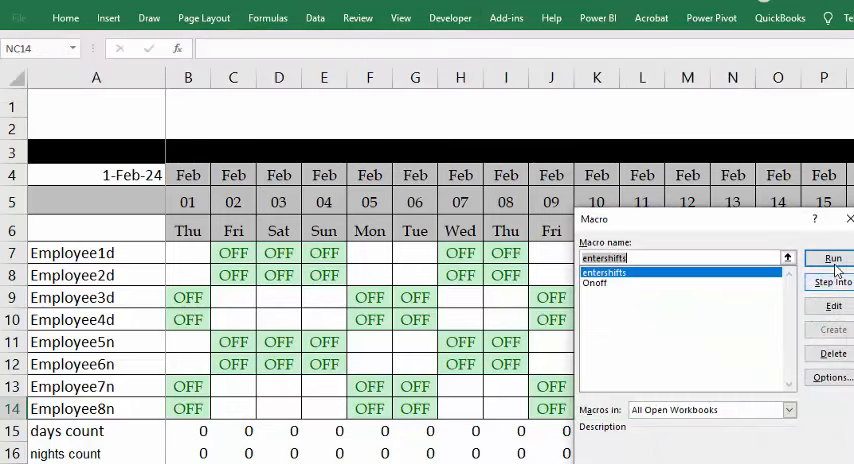
left_click(832, 258)
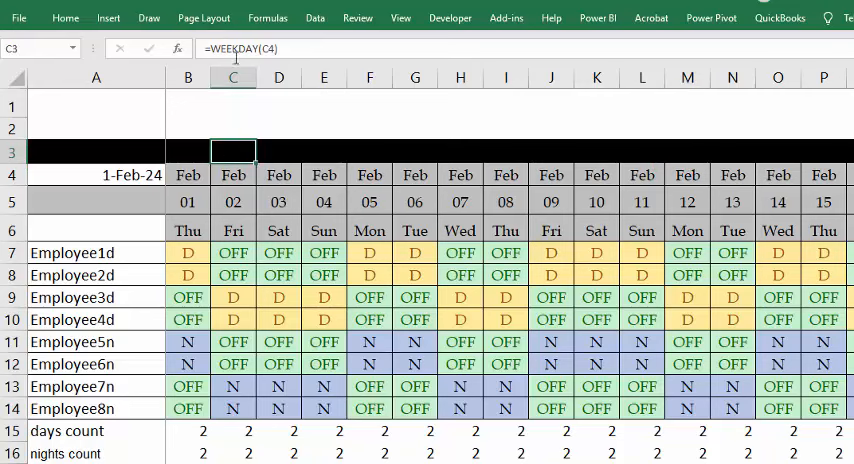
mouse_move(212, 48)
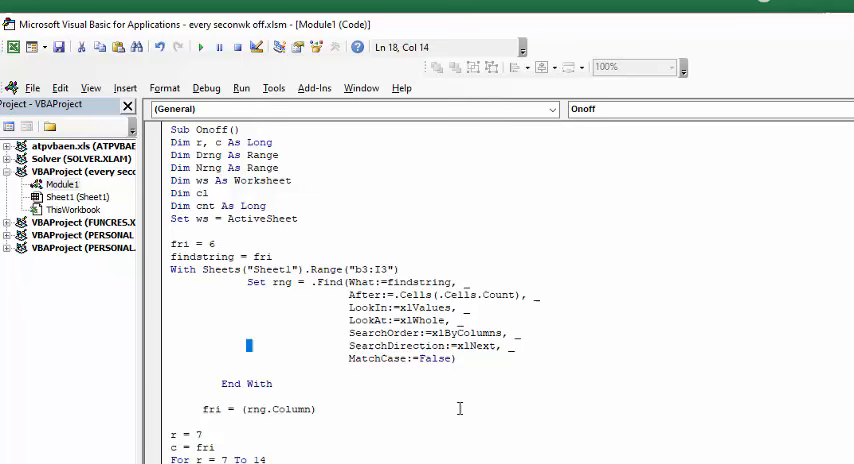
scroll("down", 3)
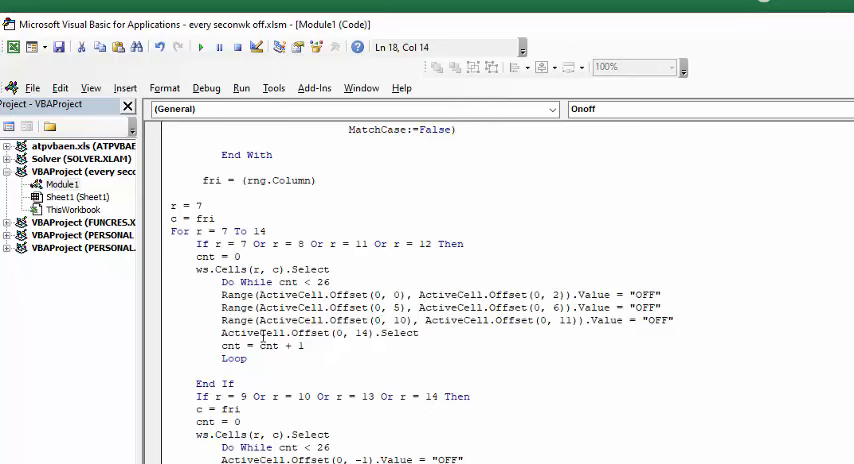
scroll("down", 3)
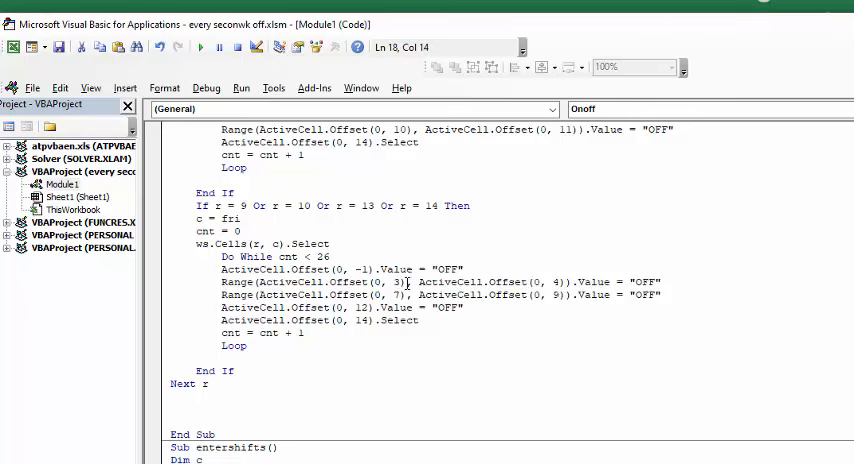
mouse_move(584, 284)
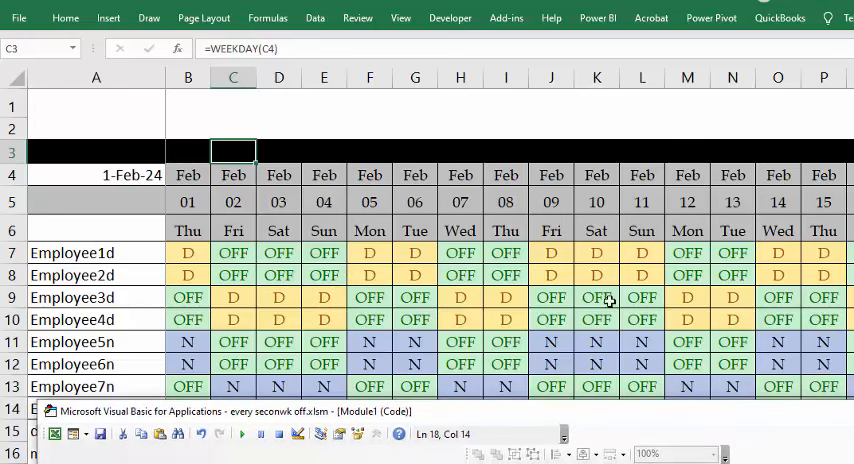
mouse_move(490, 384)
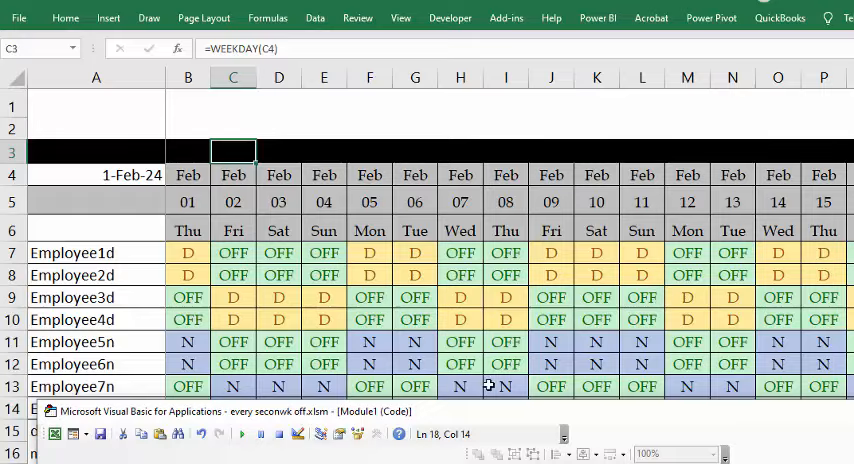